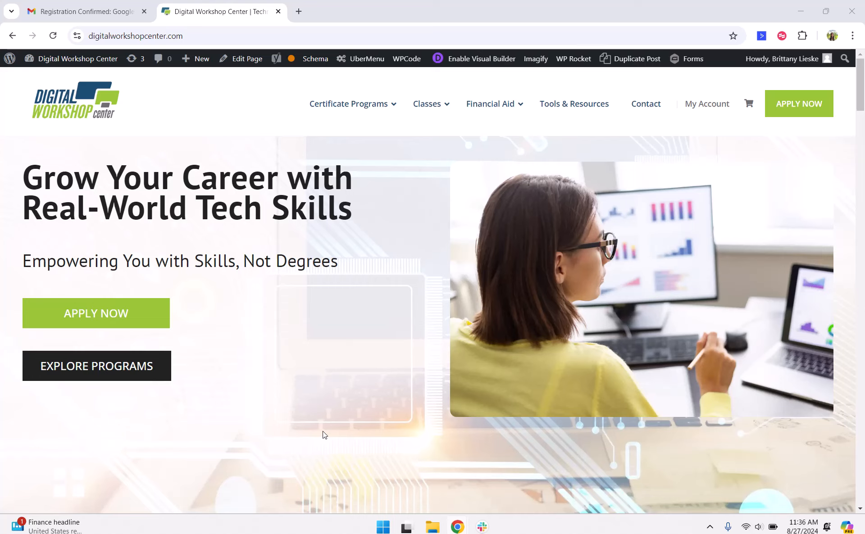
mouse_move(685, 180)
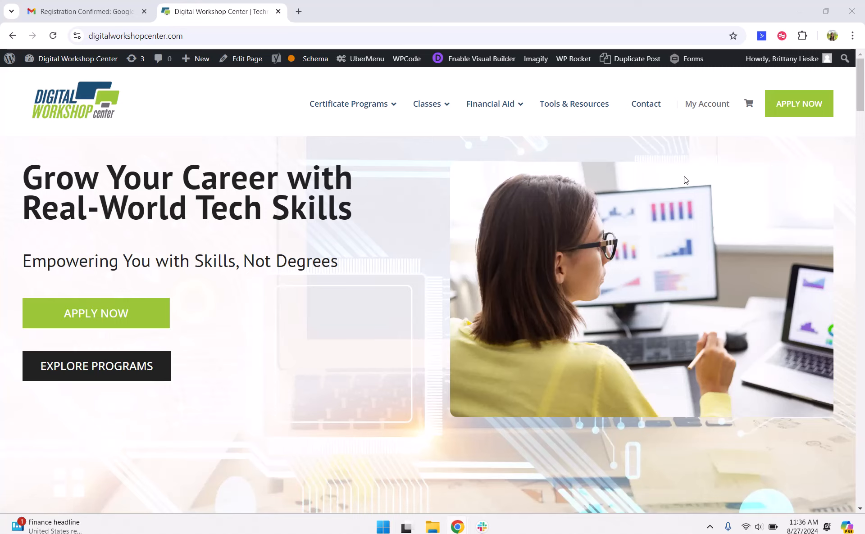
mouse_move(707, 103)
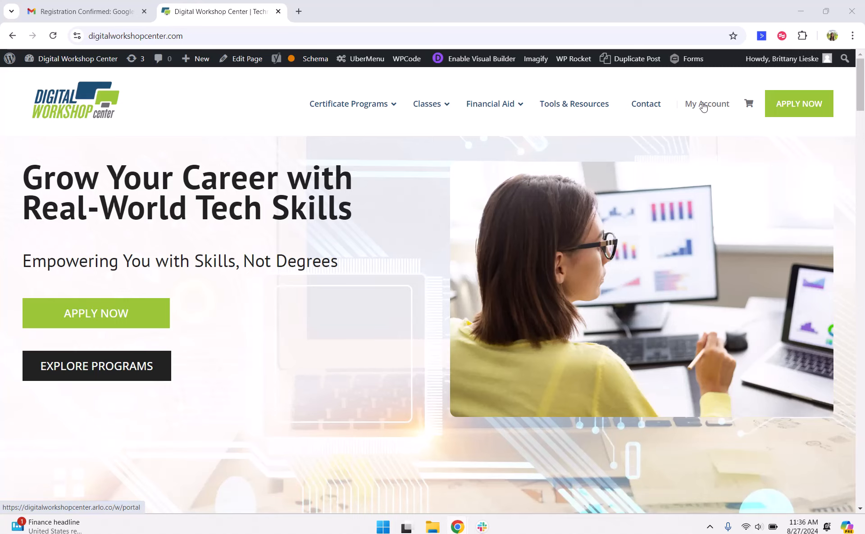
Step: Open My Account to see the approved Google Analytics Beginners class, 9–11 September 2024
left_click(707, 103)
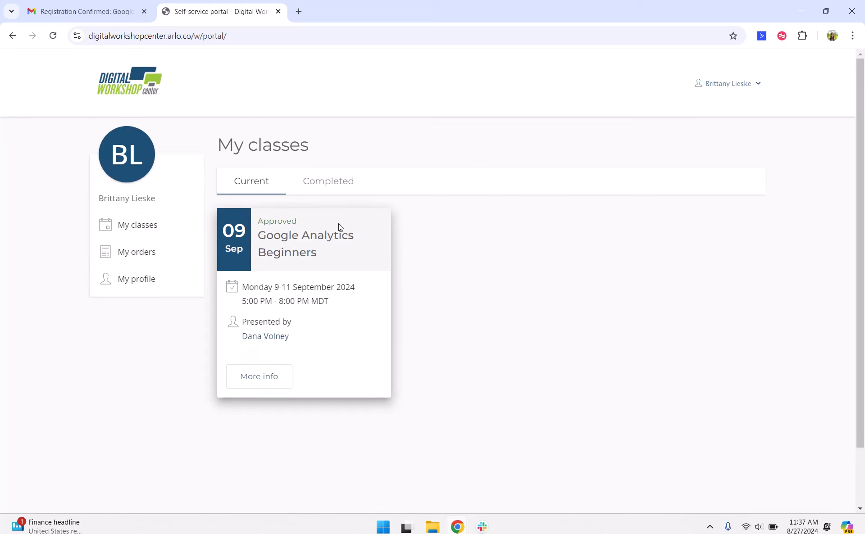
mouse_move(254, 286)
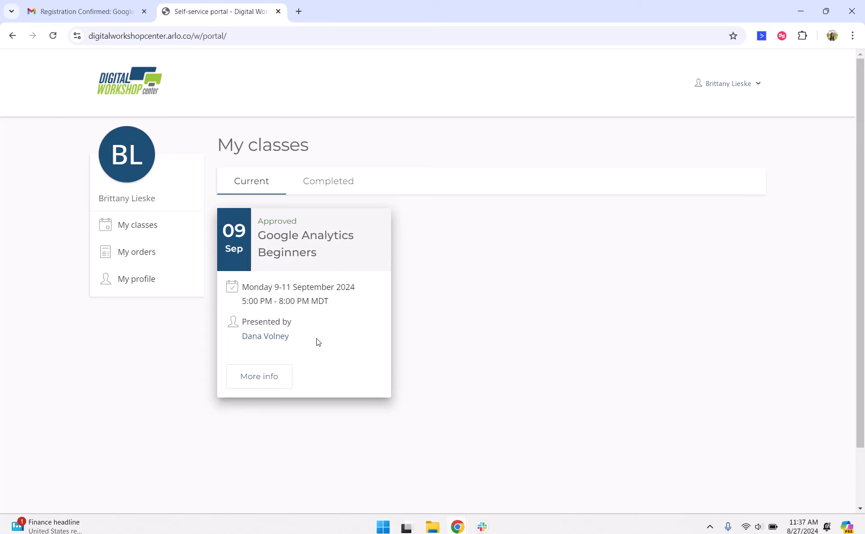
mouse_move(278, 356)
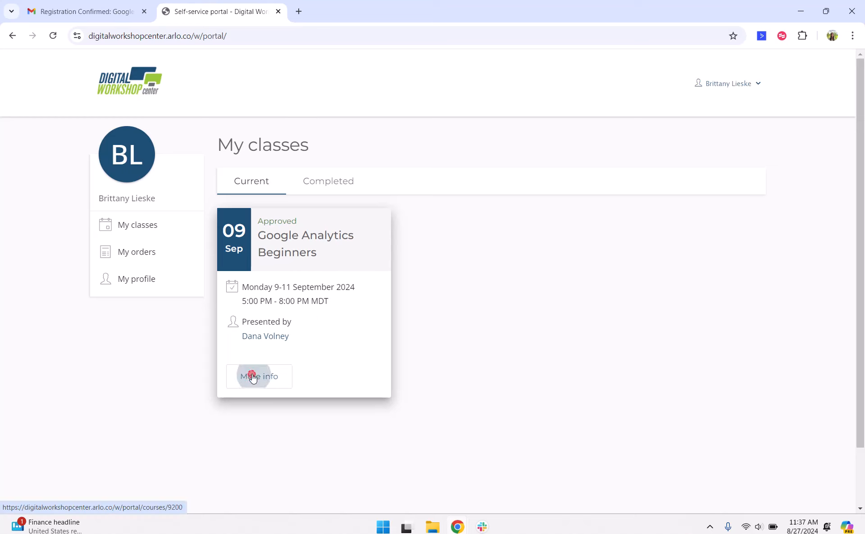
Step: Show More info for the Google Analytics Beginners class to view its special instructions
left_click(258, 377)
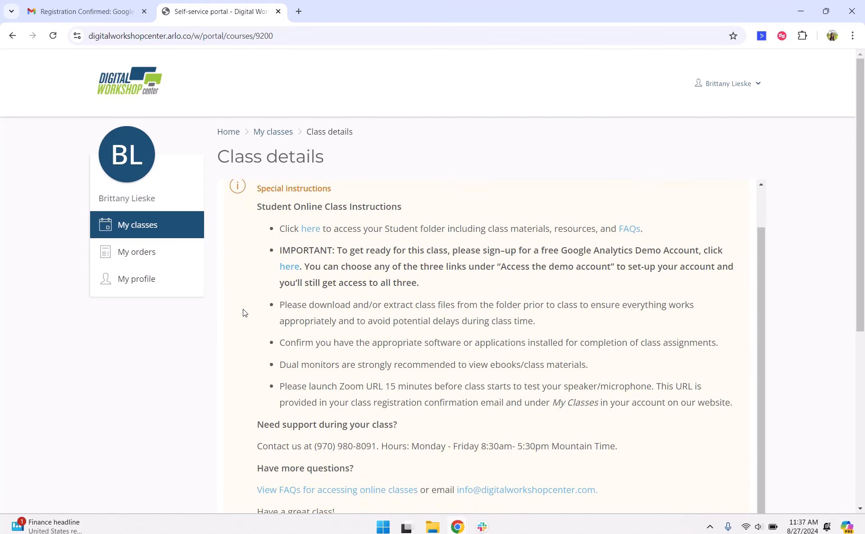
mouse_move(310, 228)
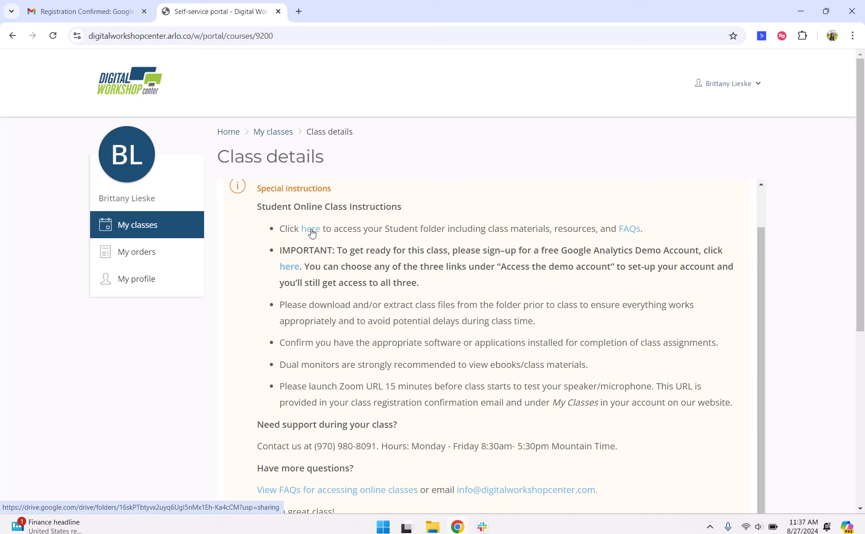
Step: Follow the 'here' student folder link to the Drive folder with Class Projects and three PDFs
left_click(310, 229)
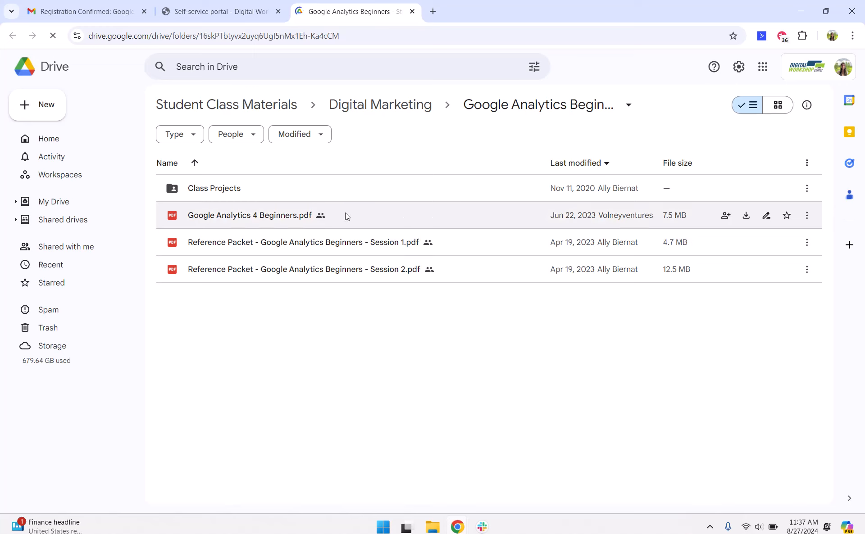
mouse_move(295, 192)
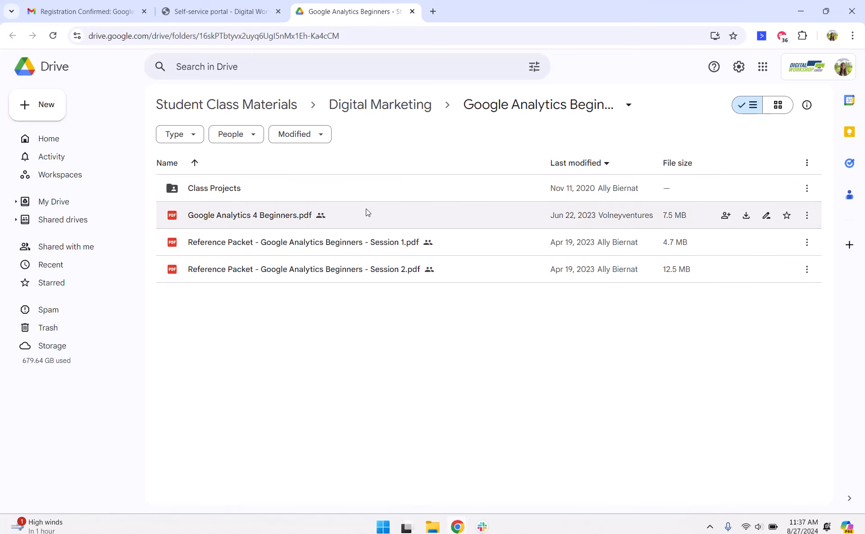
mouse_move(326, 358)
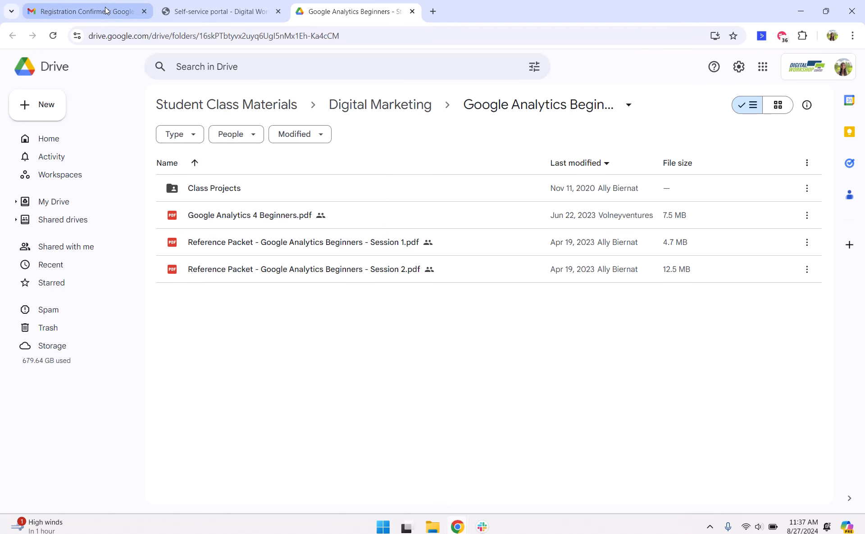
Step: From the Gmail registration email's Special Instructions, reopen the student Drive folder via its 'here' link
left_click(85, 11)
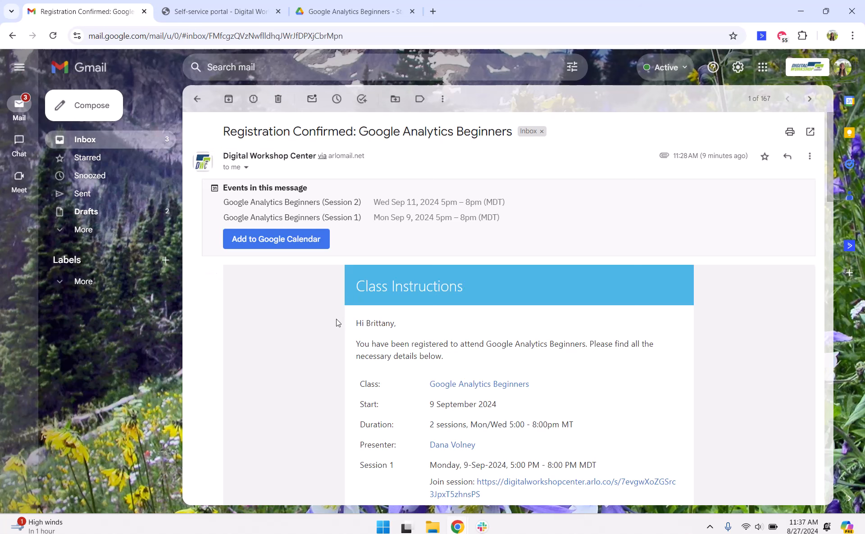
scroll("down", 3)
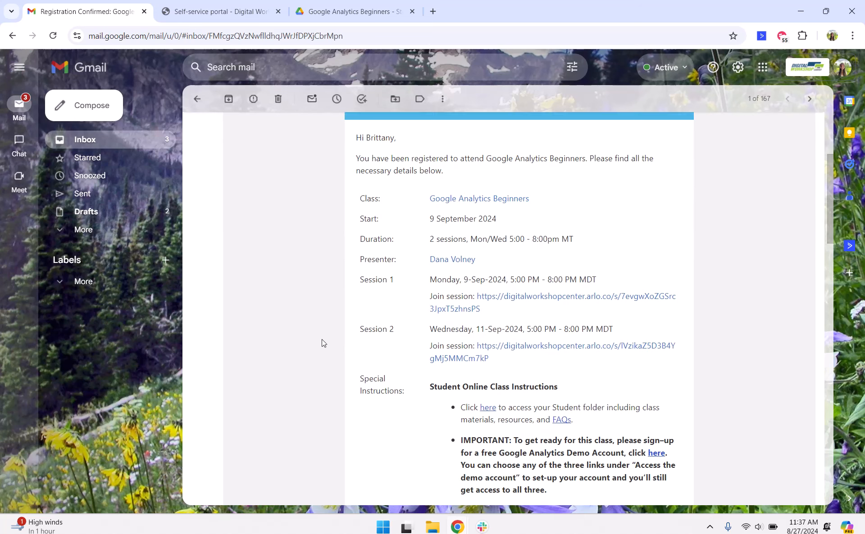
scroll("down", 3)
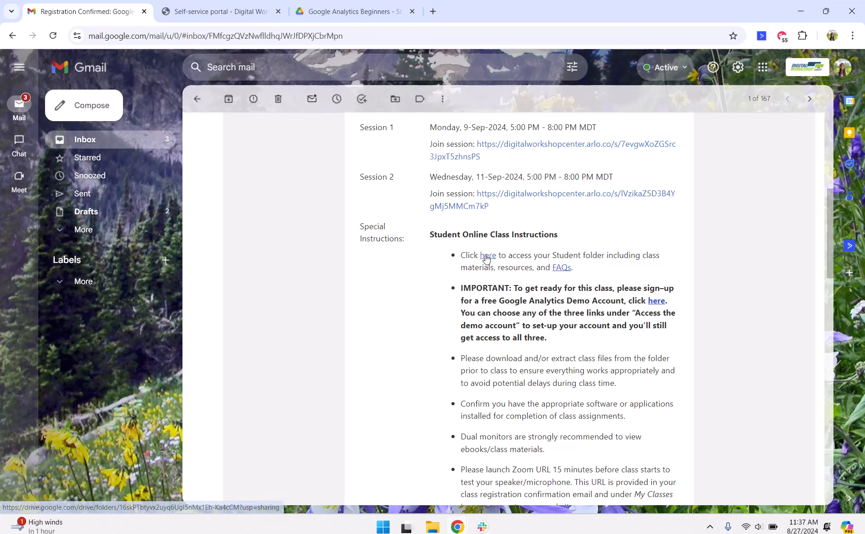
left_click(487, 255)
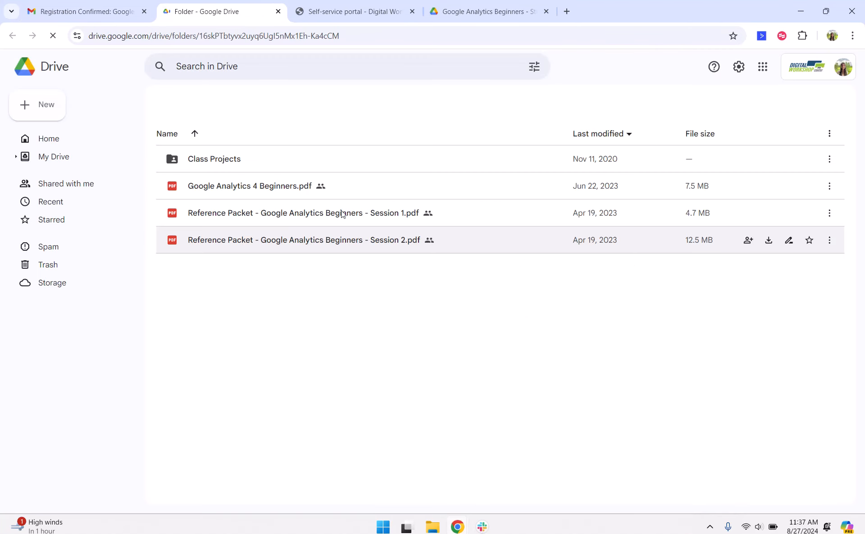